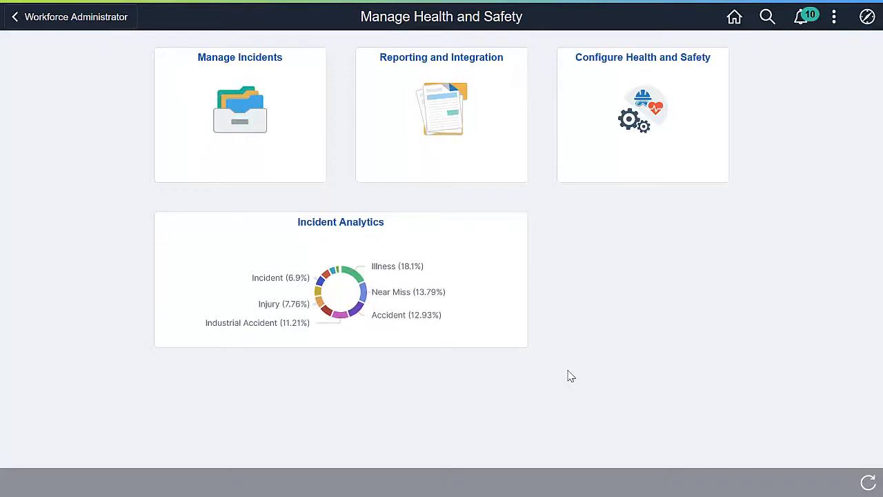
mouse_move(496, 270)
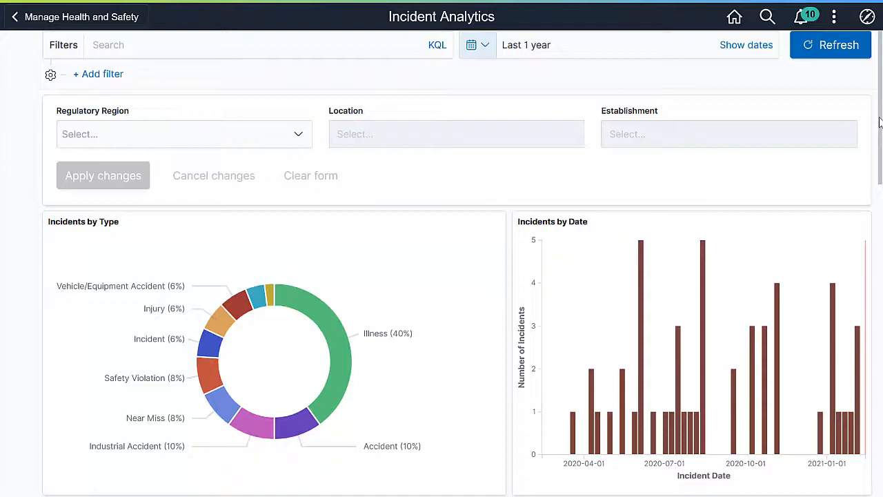
Scroll through the Incident Analytics dashboard panels and return to the top.
scroll("down", 3)
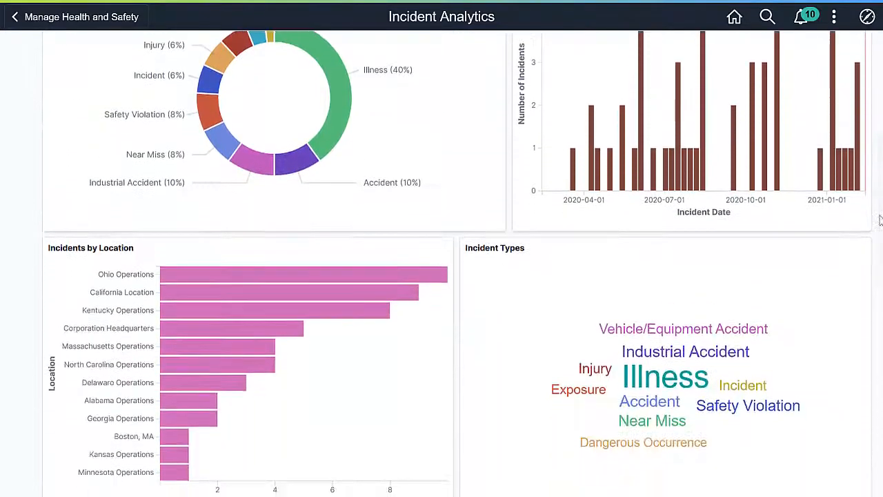
scroll("up", 3)
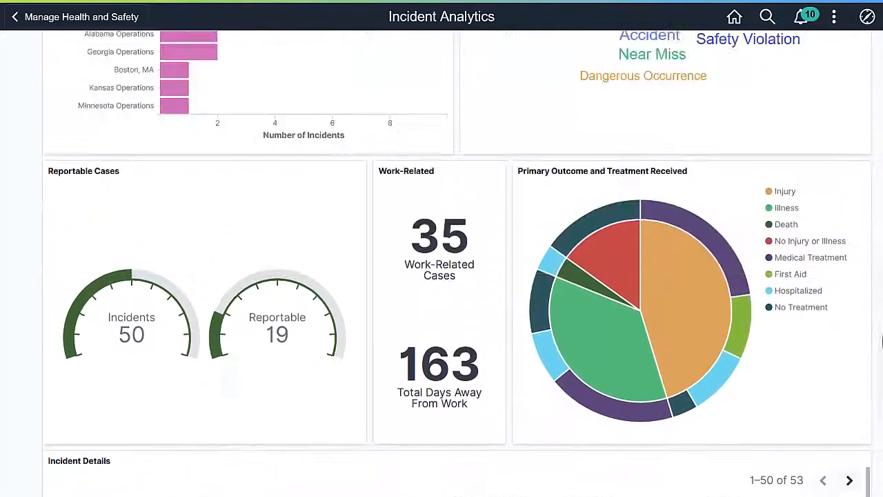
scroll("up", 3)
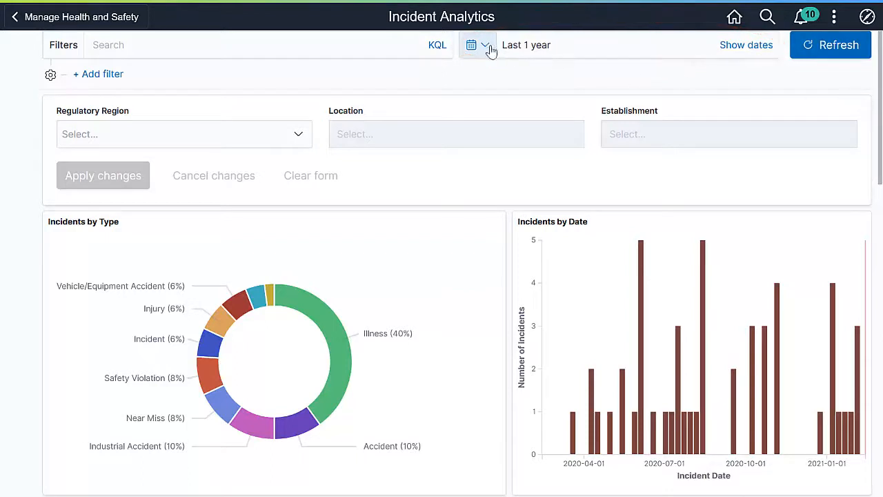
Set the time range to Last 5 years and choose United States as the Regulatory Region.
left_click(485, 45)
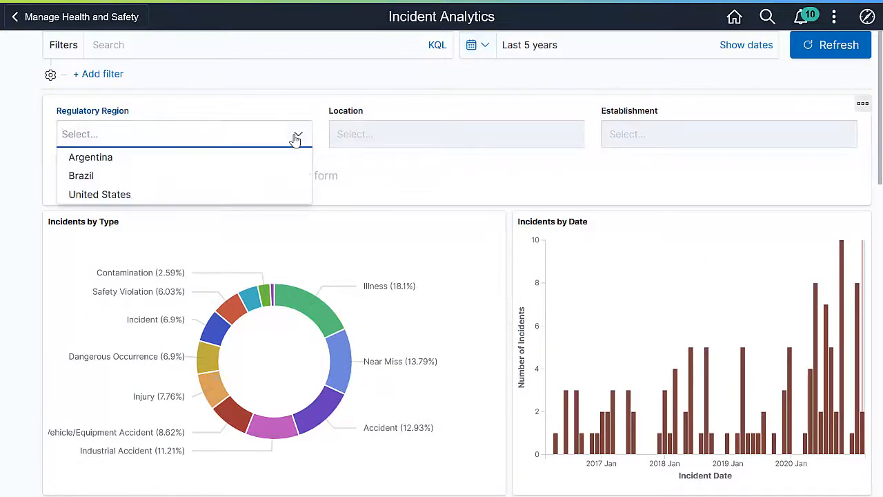
left_click(99, 194)
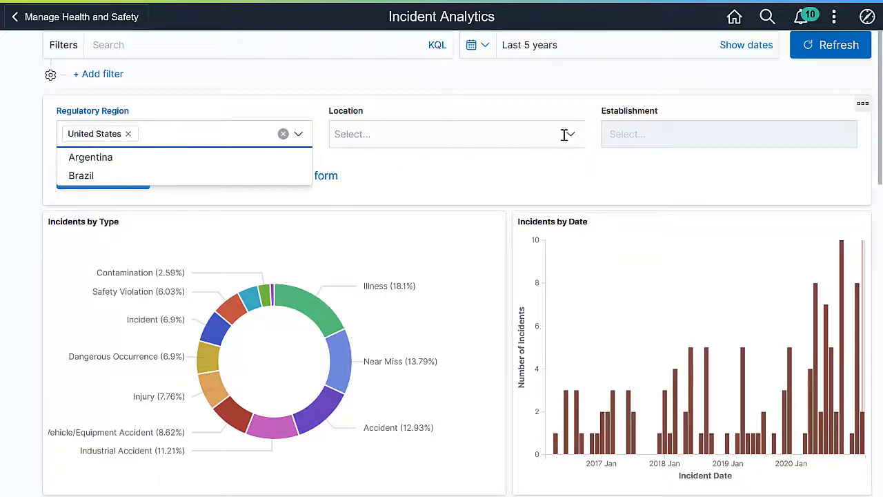
left_click(567, 134)
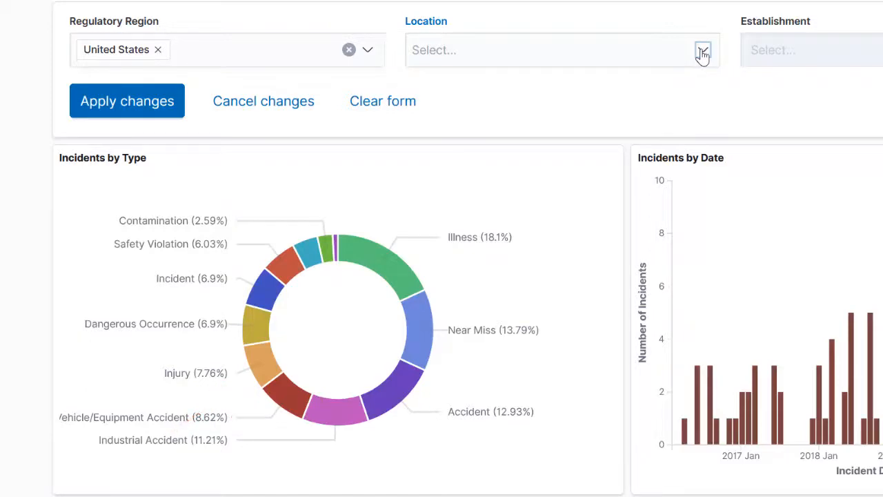
scroll("up", 3)
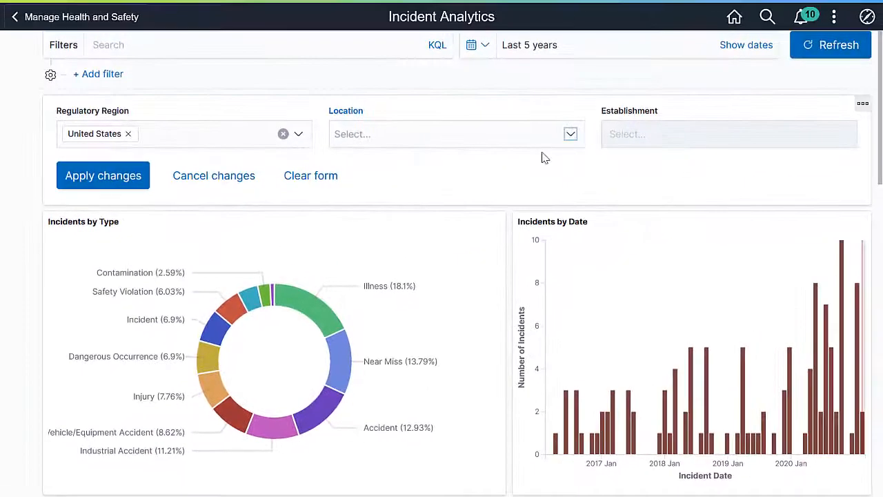
mouse_move(222, 385)
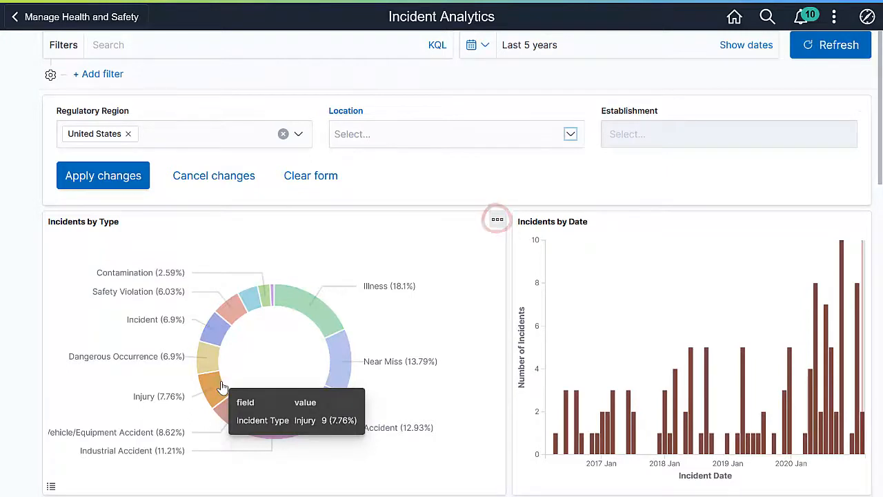
mouse_move(384, 299)
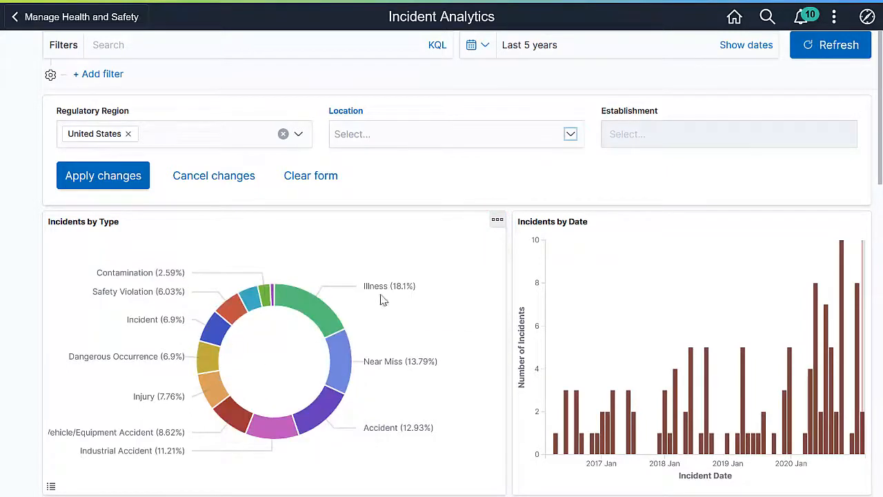
left_click(496, 219)
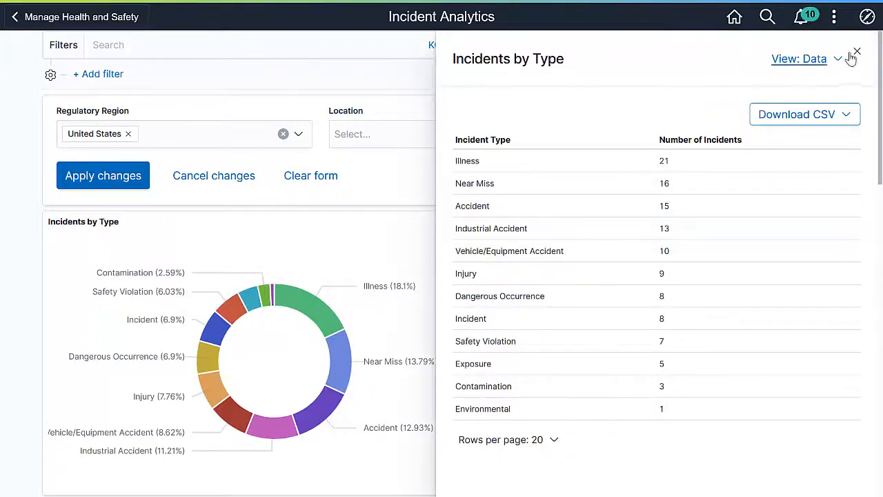
left_click(857, 53)
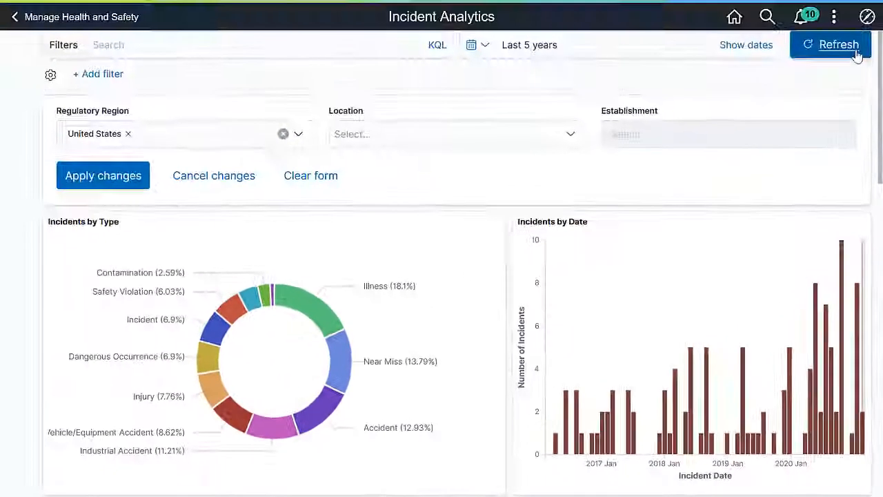
Scroll down to the Primary Outcome and Treatment Received donut chart, reviewing 116 incidents, 29 reportable.
scroll("down", 3)
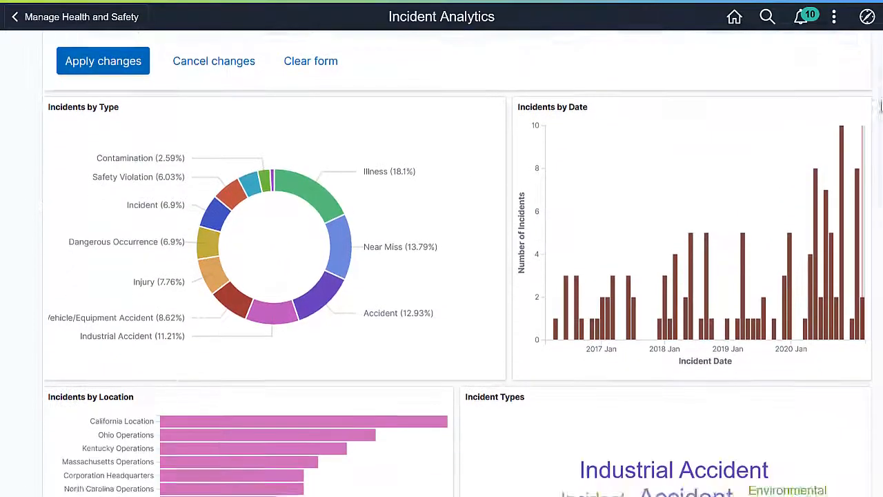
scroll("down", 3)
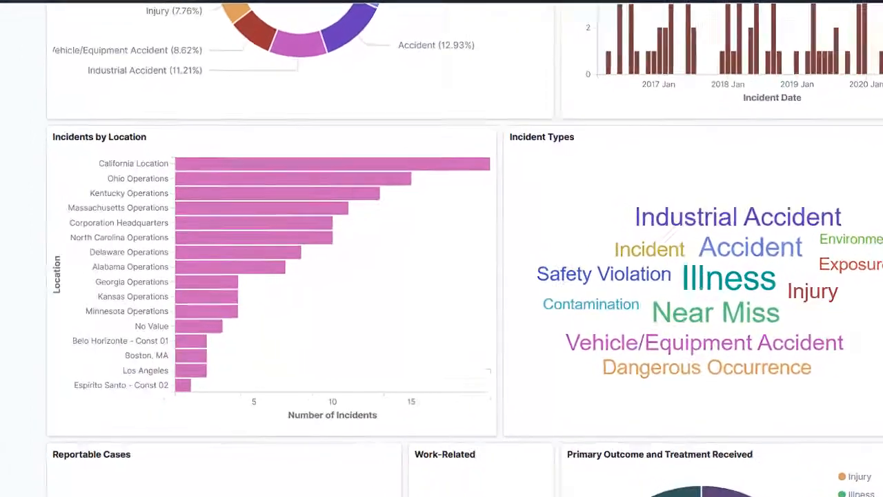
scroll("down", 3)
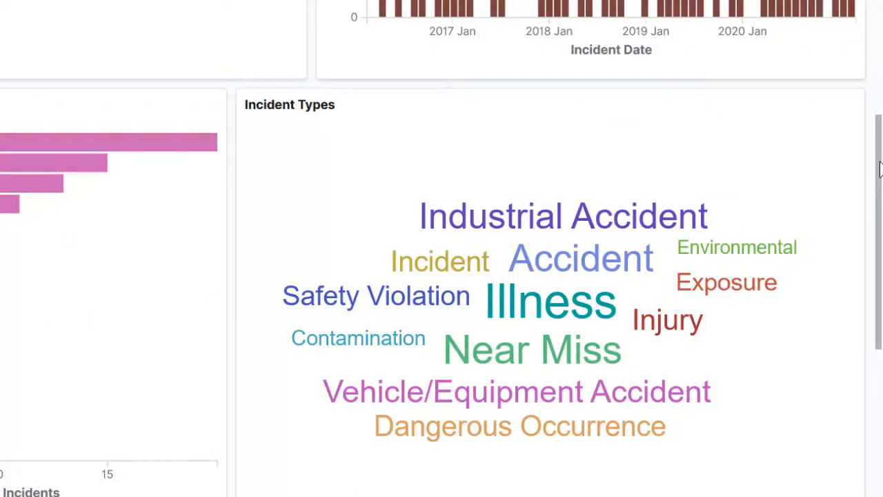
scroll("up", 3)
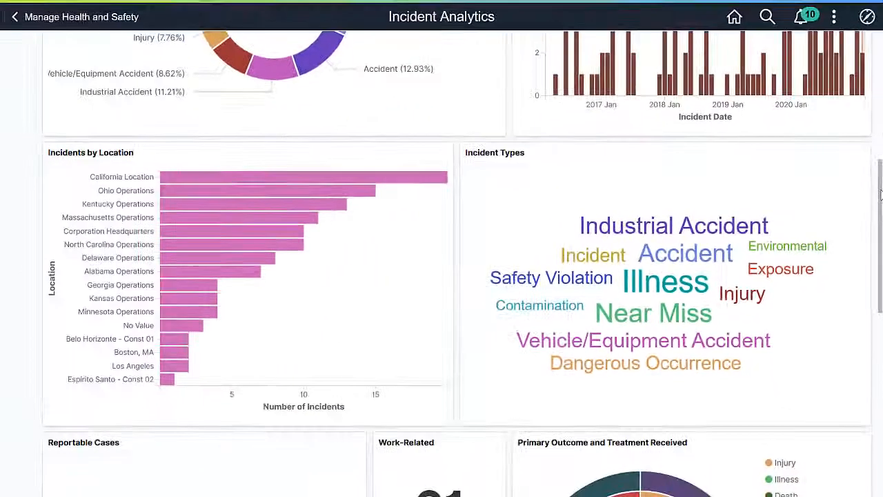
scroll("down", 3)
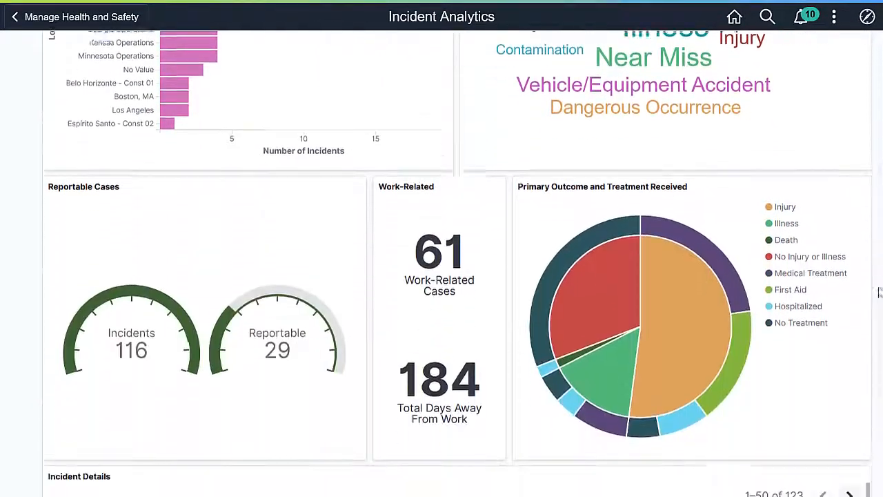
scroll("down", 3)
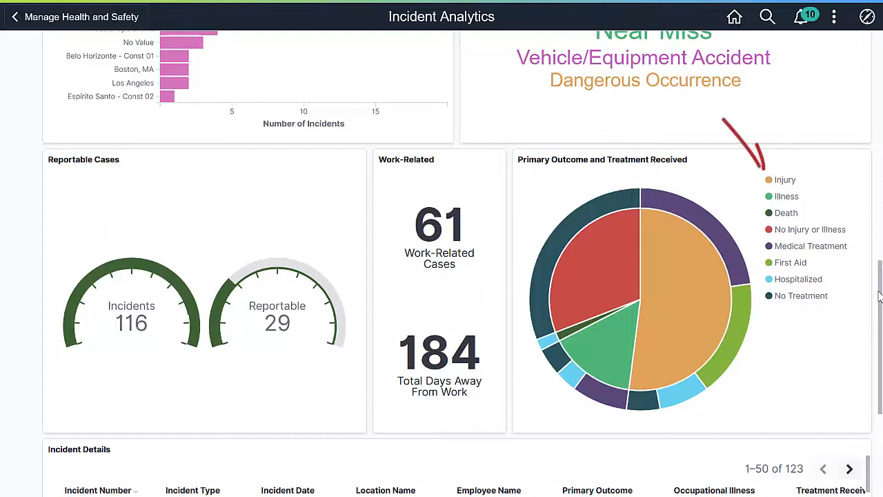
mouse_move(843, 242)
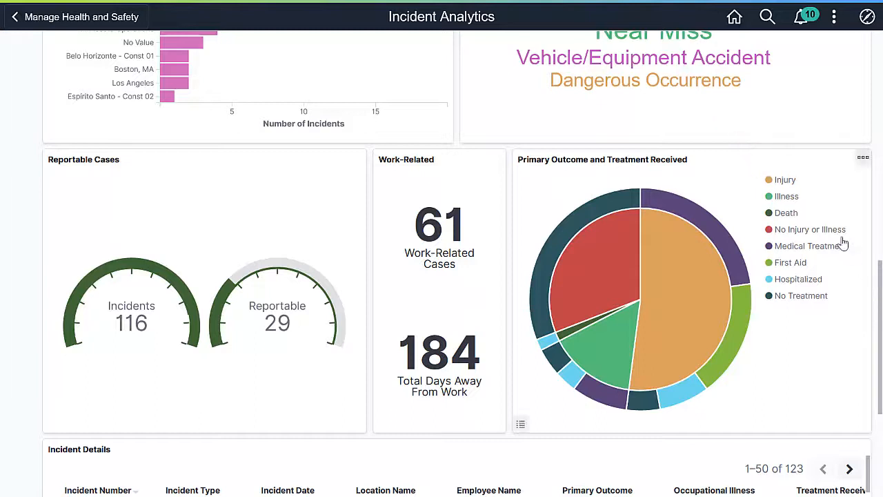
Filter the dashboard to Injury outcome from the chart legend, showing 58 incidents, 13 reportable.
left_click(784, 180)
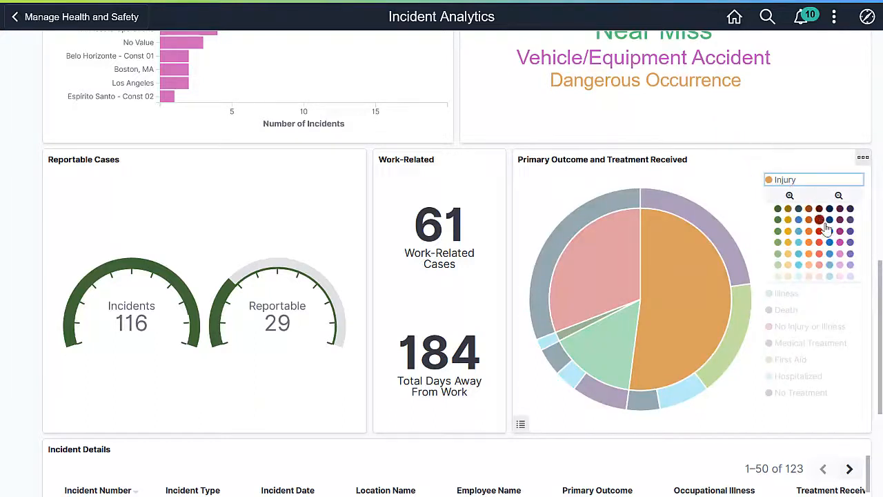
left_click(772, 166)
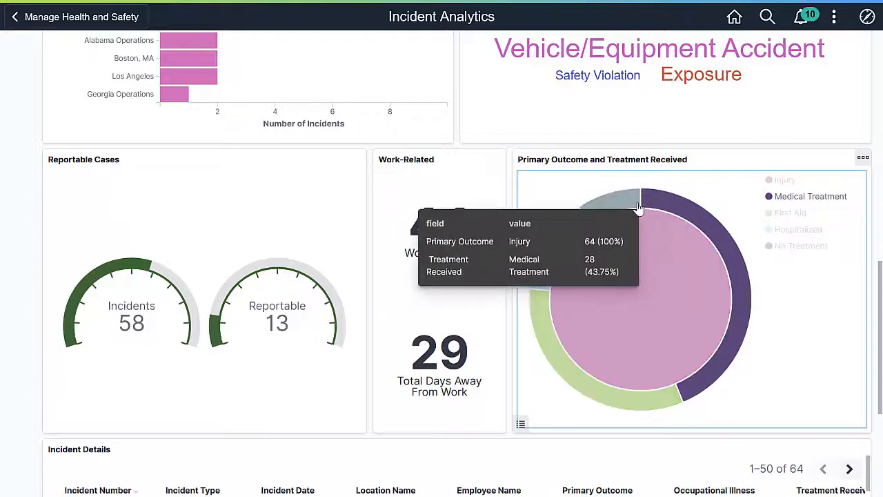
mouse_move(638, 203)
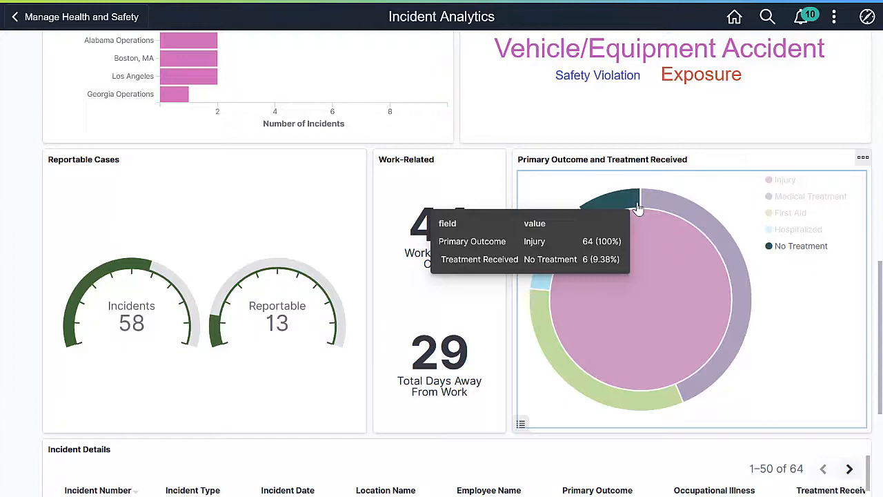
scroll("up", 3)
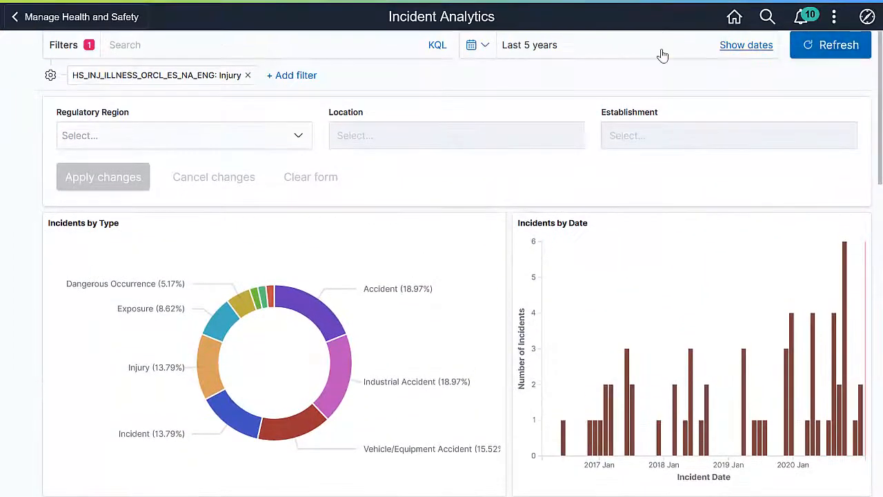
Remove the Injury filter chip and scroll to the 123-row Incident Details table.
left_click(246, 74)
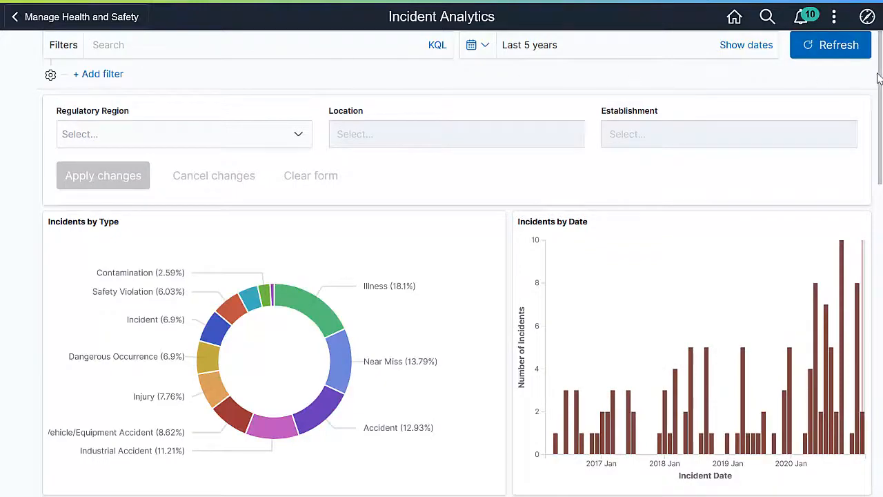
scroll("down", 3)
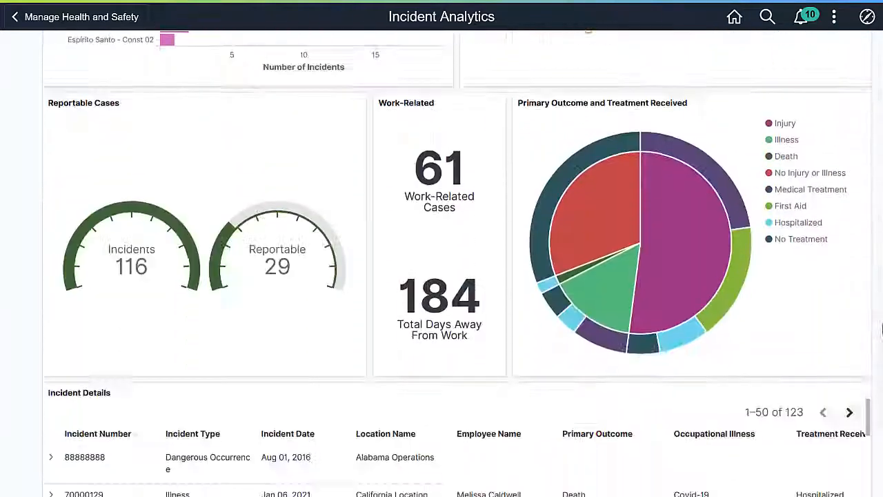
scroll("down", 3)
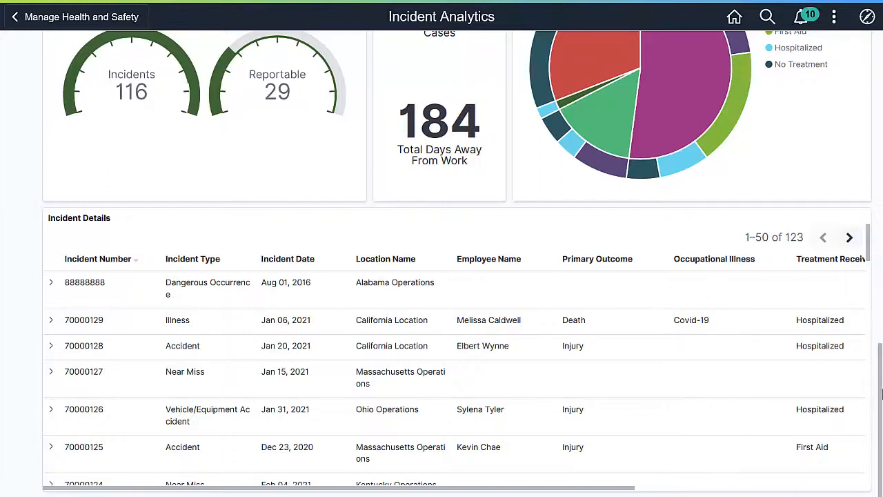
mouse_move(768, 319)
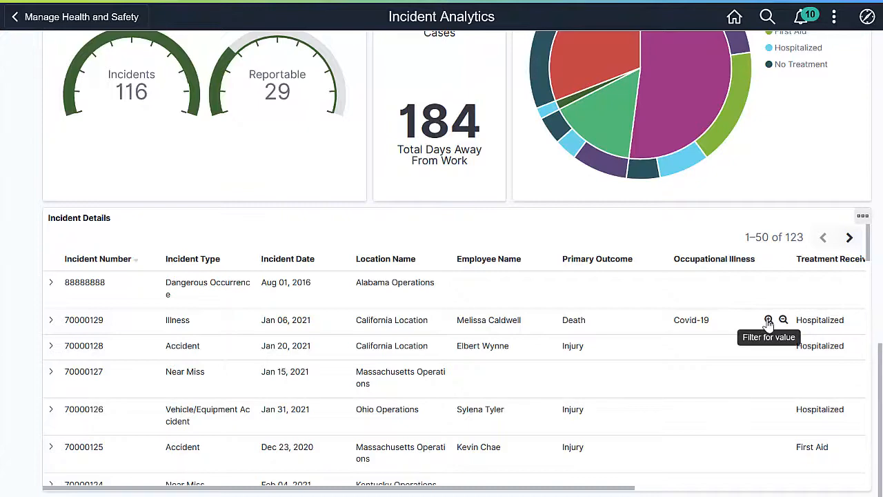
Filter on the Covid-19 cell in Incident Details, narrowing the dashboard to 19 illness incidents.
left_click(768, 319)
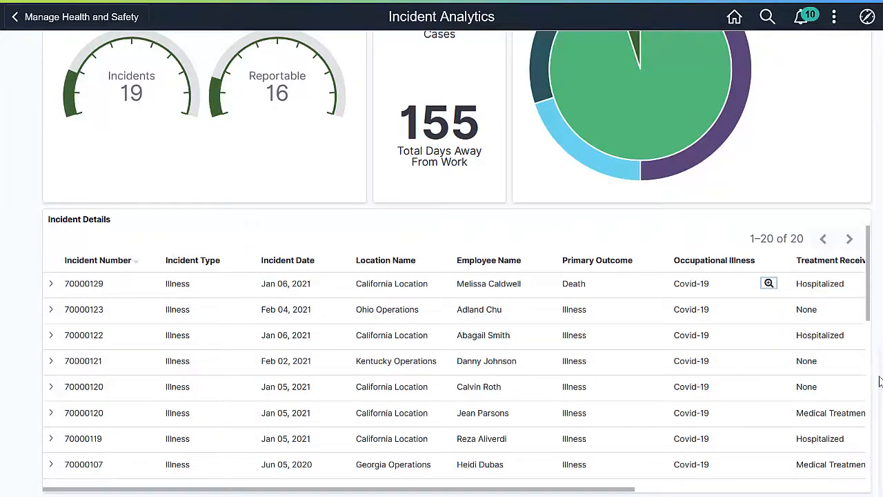
scroll("up", 3)
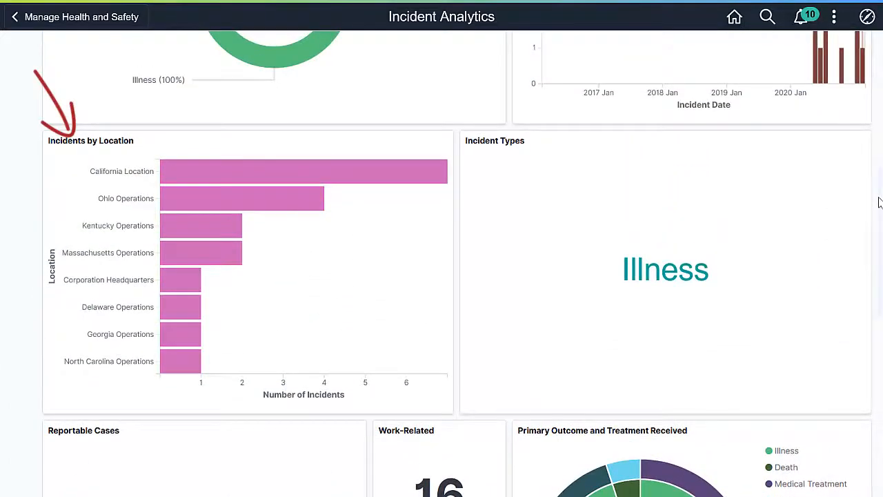
scroll("up", 3)
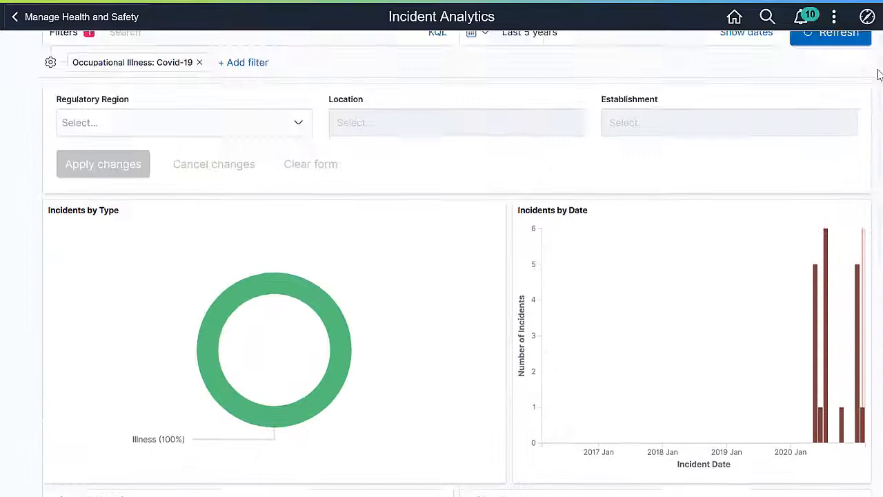
scroll("up", 3)
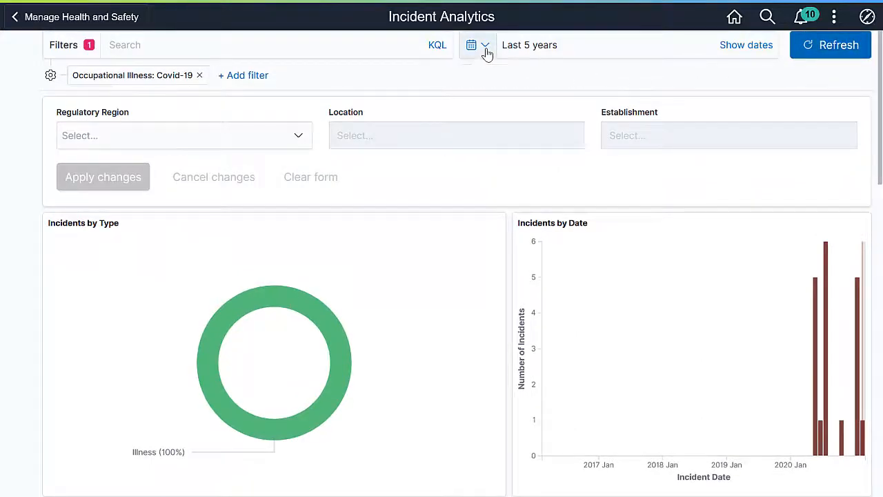
Set the time range to Last 1 year and review the Covid-19 charts: 16 work-related, 155 days away.
left_click(485, 52)
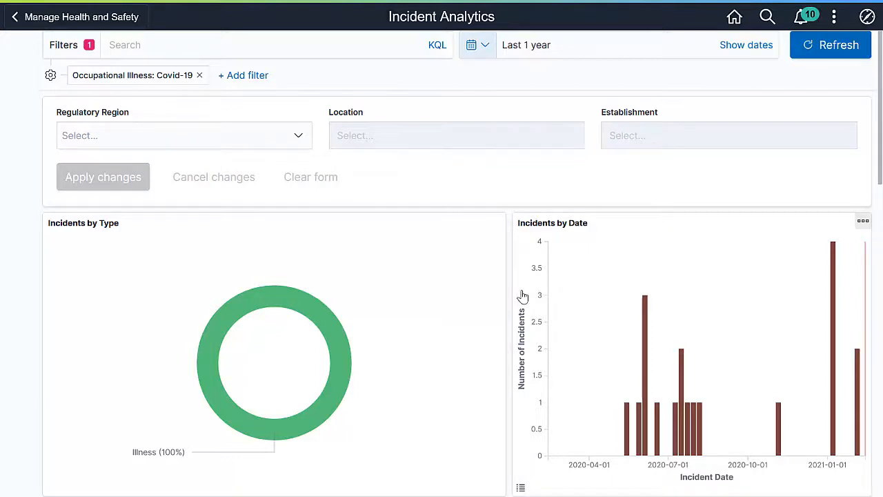
mouse_move(879, 110)
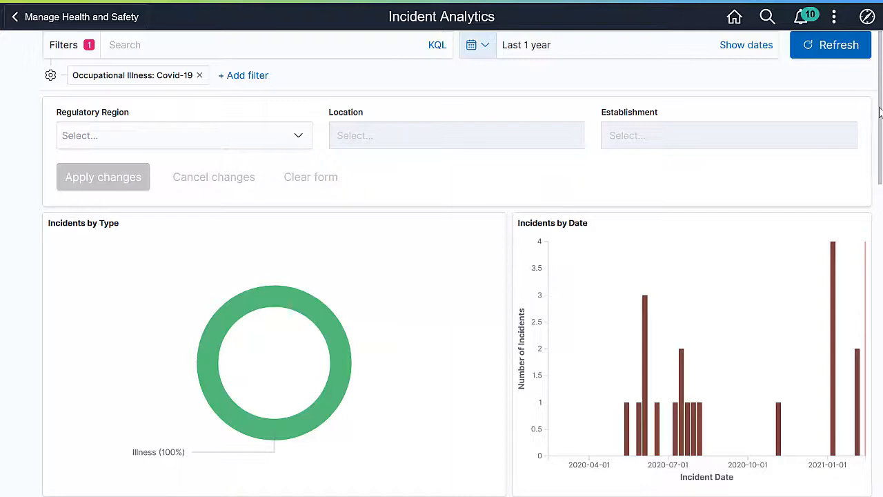
scroll("down", 3)
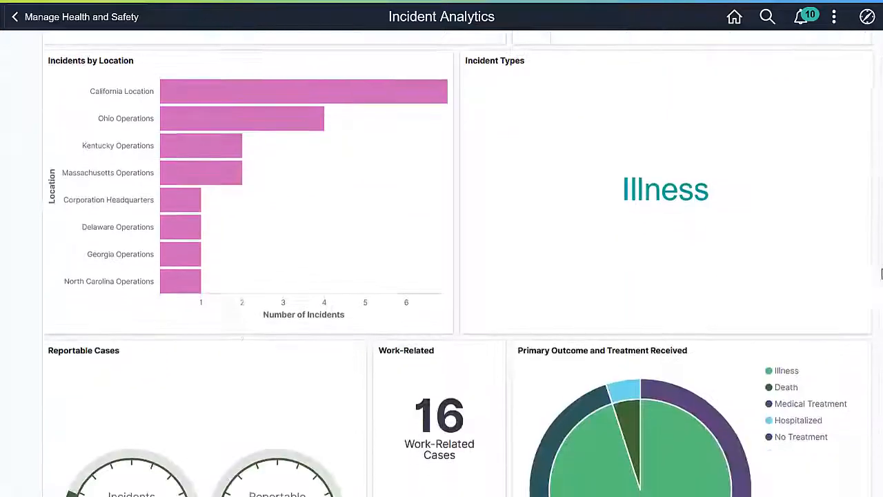
scroll("down", 3)
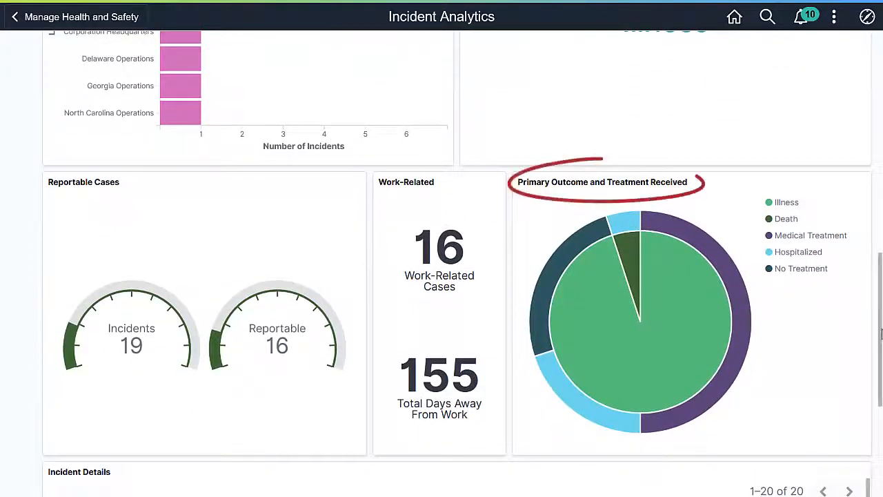